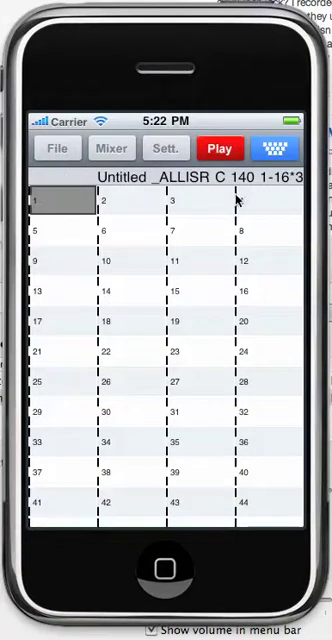
pyautogui.moveTo(142, 324)
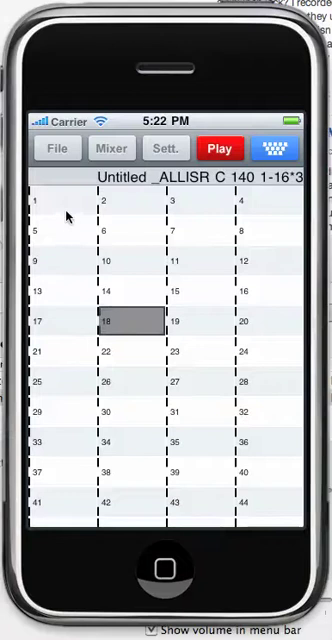
# Bring up the Open list of saved songs over the empty untitled song.
pyautogui.click(56, 148)
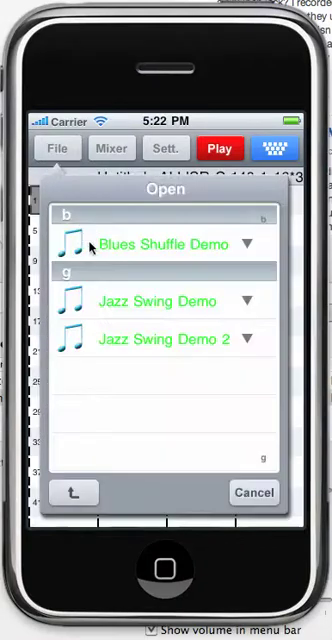
pyautogui.moveTo(112, 304)
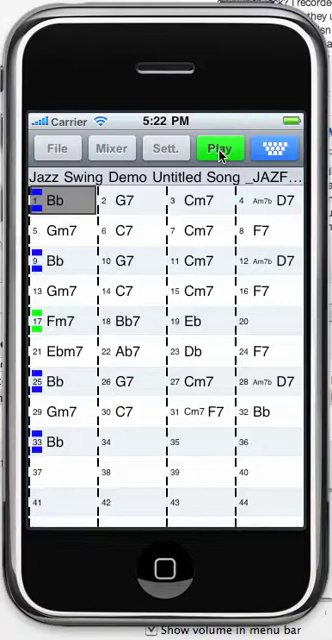
pyautogui.moveTo(212, 168)
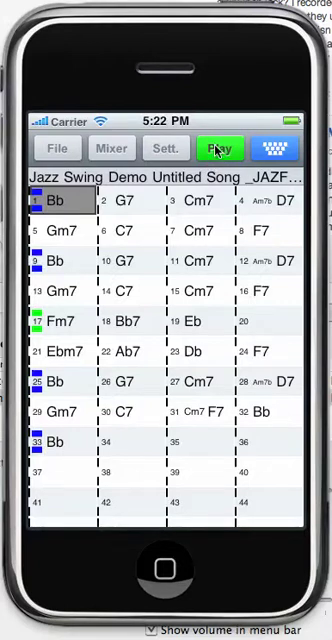
pyautogui.click(220, 148)
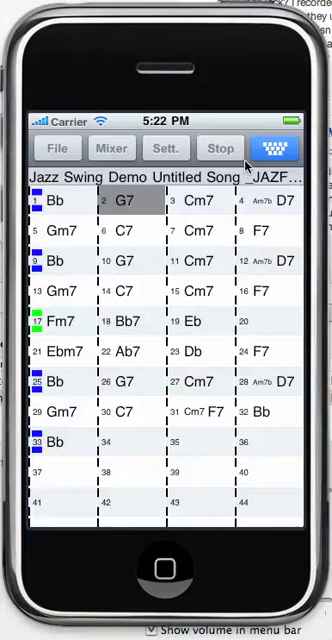
pyautogui.click(198, 200)
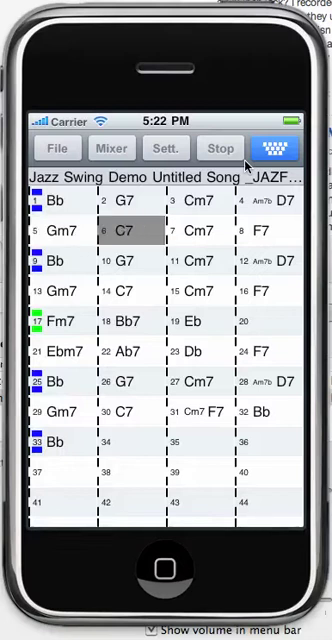
pyautogui.click(190, 230)
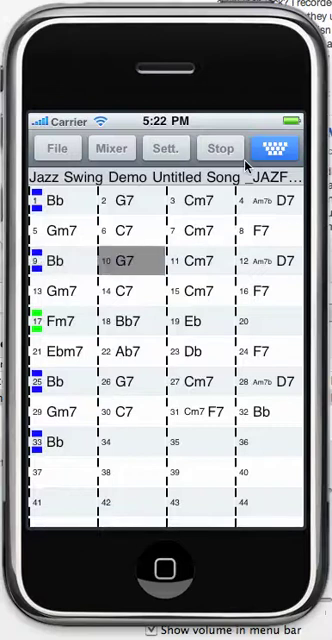
pyautogui.click(220, 148)
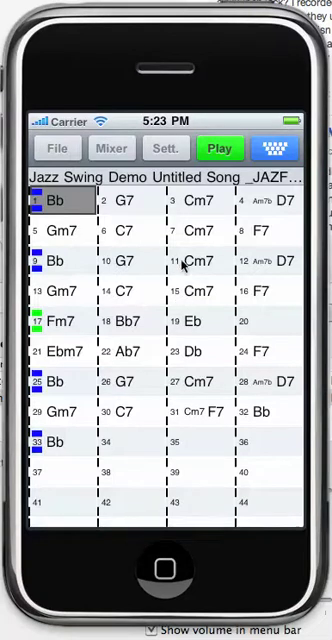
pyautogui.moveTo(152, 368)
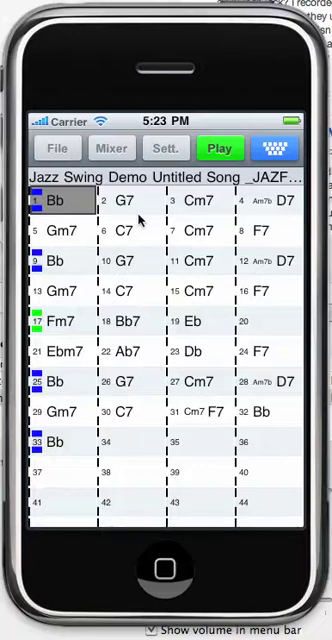
pyautogui.moveTo(186, 324)
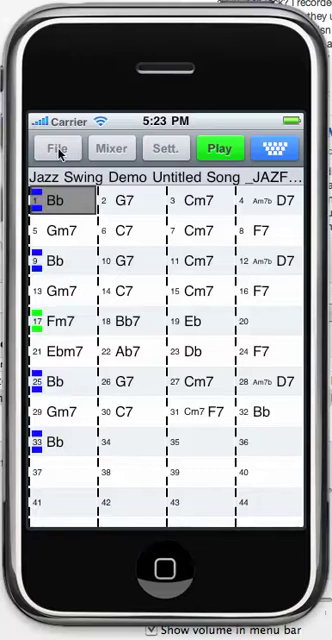
# Start a new blank Untitled song from the File commands, ready for chord entry.
pyautogui.click(56, 148)
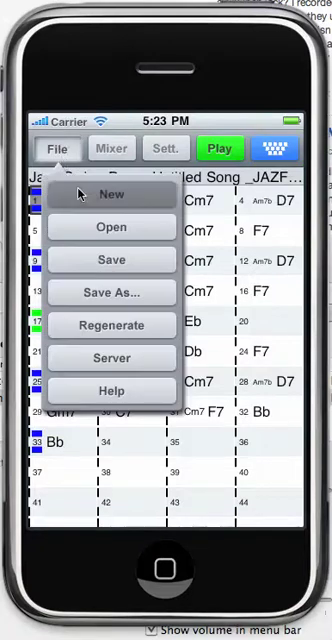
pyautogui.click(112, 194)
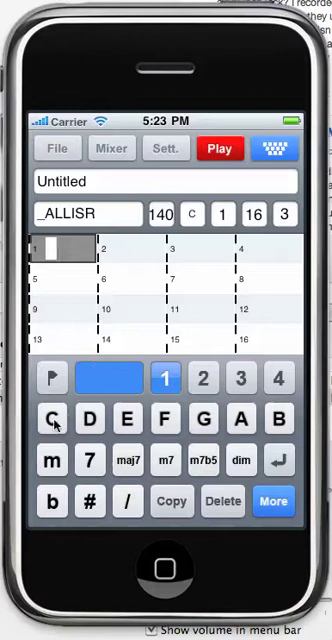
# Enter a C7 chord in bar 1 to begin the 12-bar blues.
pyautogui.click(52, 420)
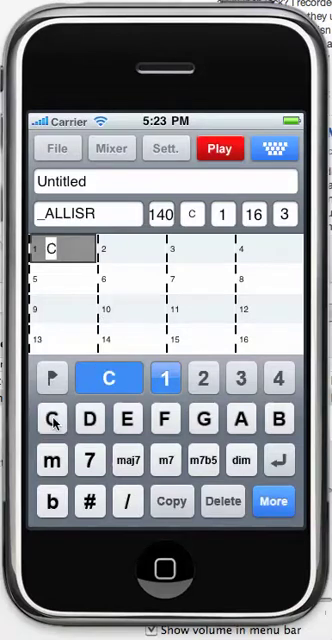
pyautogui.click(88, 460)
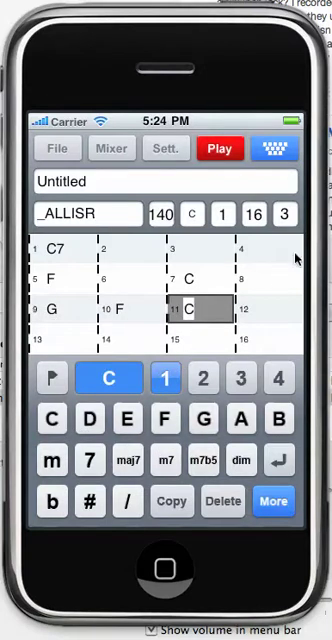
# Set the end of chorus to bar 12 and confirm it.
pyautogui.click(256, 214)
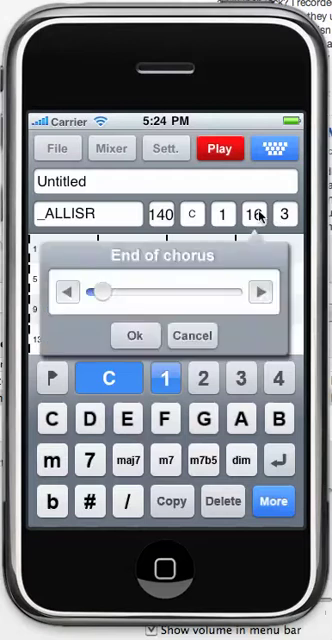
pyautogui.click(68, 292)
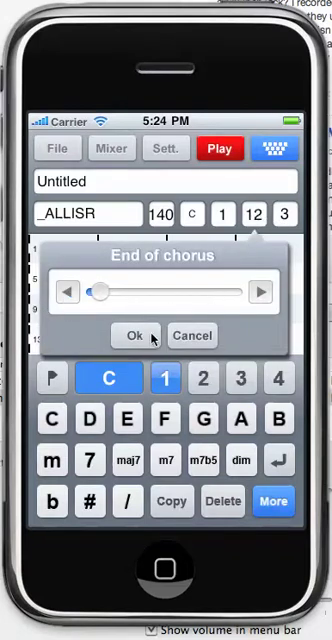
pyautogui.click(136, 336)
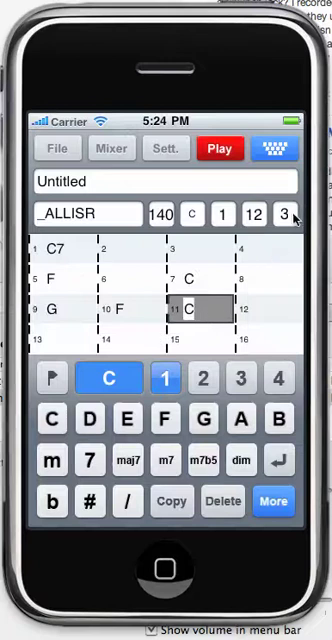
pyautogui.moveTo(124, 232)
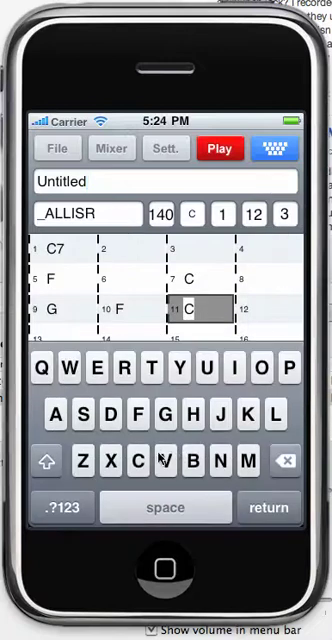
# Begin renaming the song title, entering 'BLu' for Blues Demo.
pyautogui.click(284, 460)
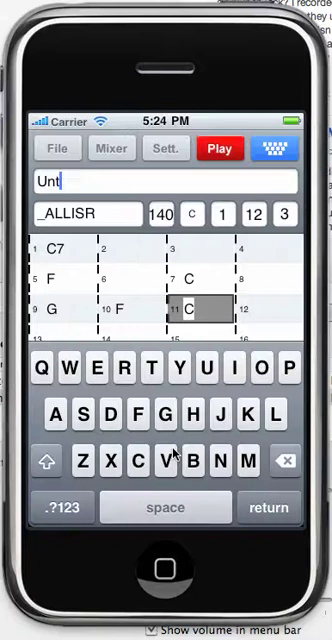
pyautogui.write('BLu')
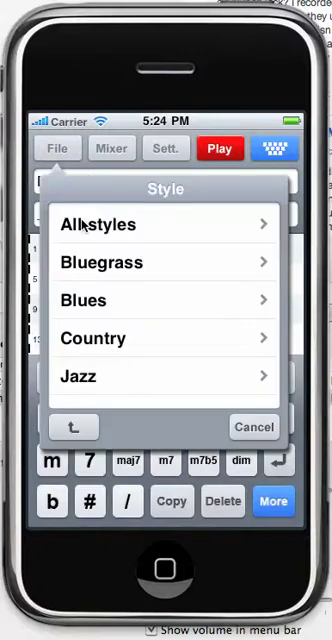
pyautogui.click(82, 300)
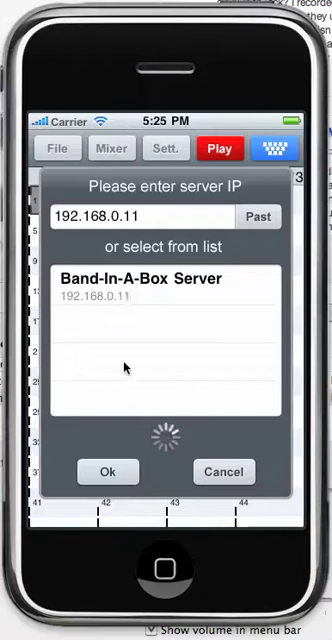
pyautogui.moveTo(158, 216)
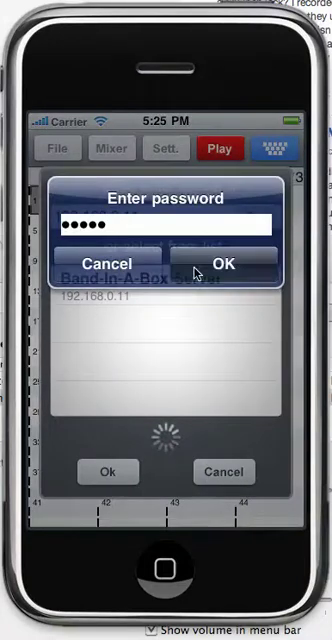
# Submit the server password so BLues Demo connects and starts loading styles.
pyautogui.click(230, 264)
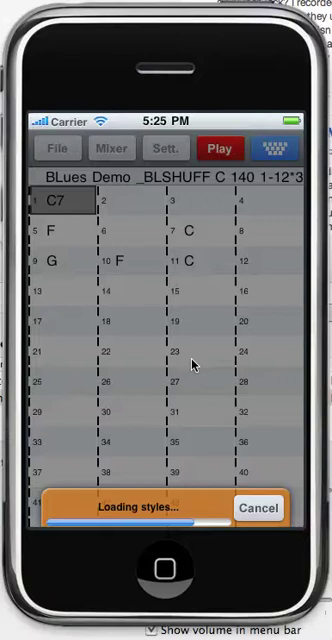
pyautogui.moveTo(250, 364)
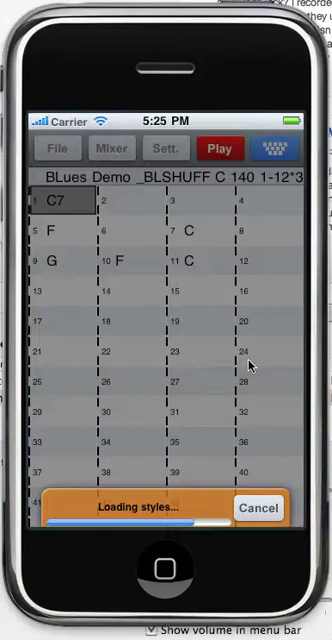